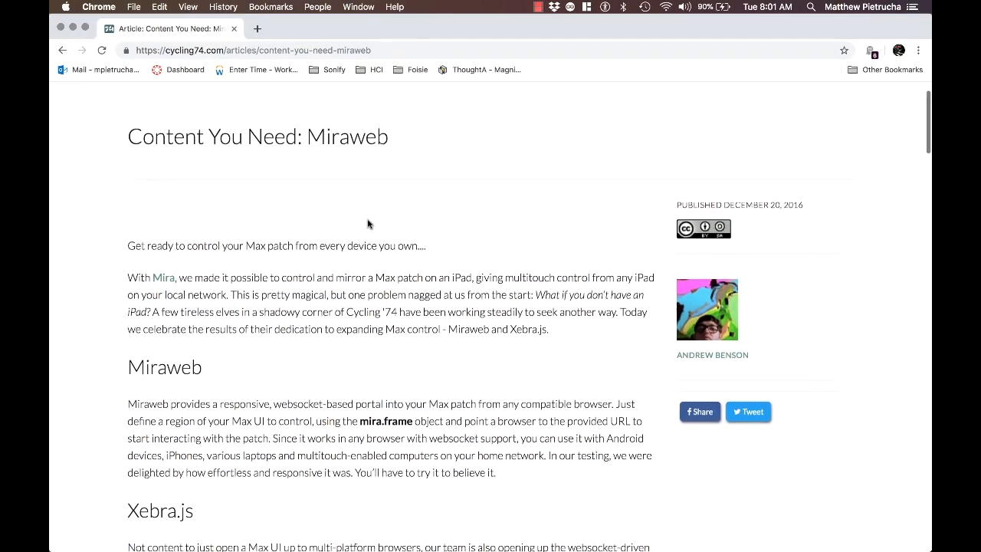
Step: Show the mira_performance_2 patcher's keyboard, harmonization, chord and MIDI output sections, then return to Mira Web's Chords page
scroll("down", 3)
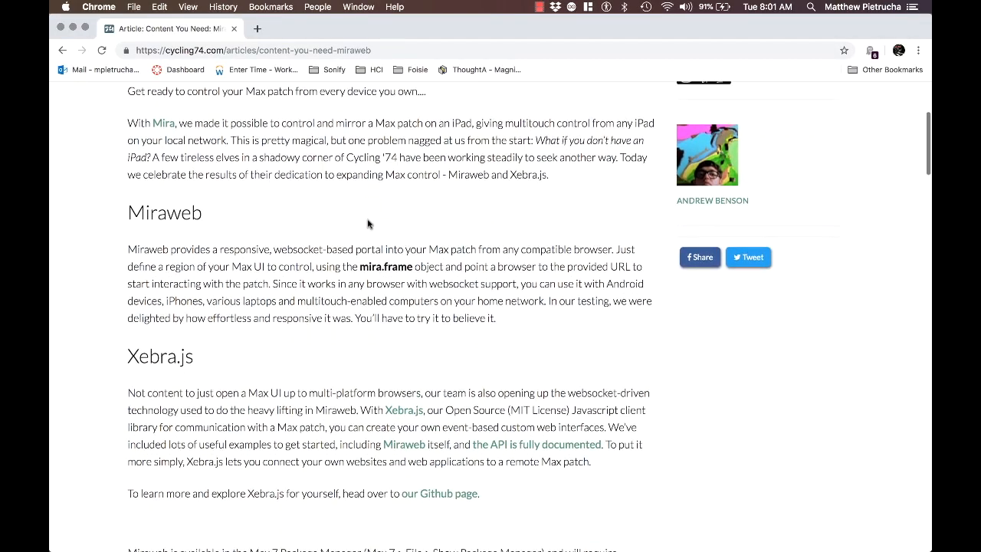
scroll("down", 3)
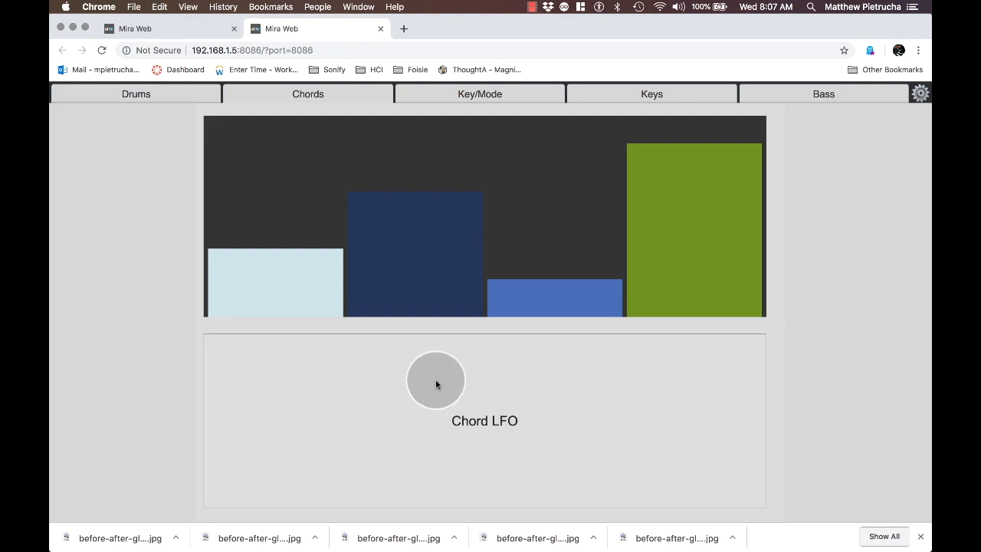
left_click_drag(435, 380, 398, 392)
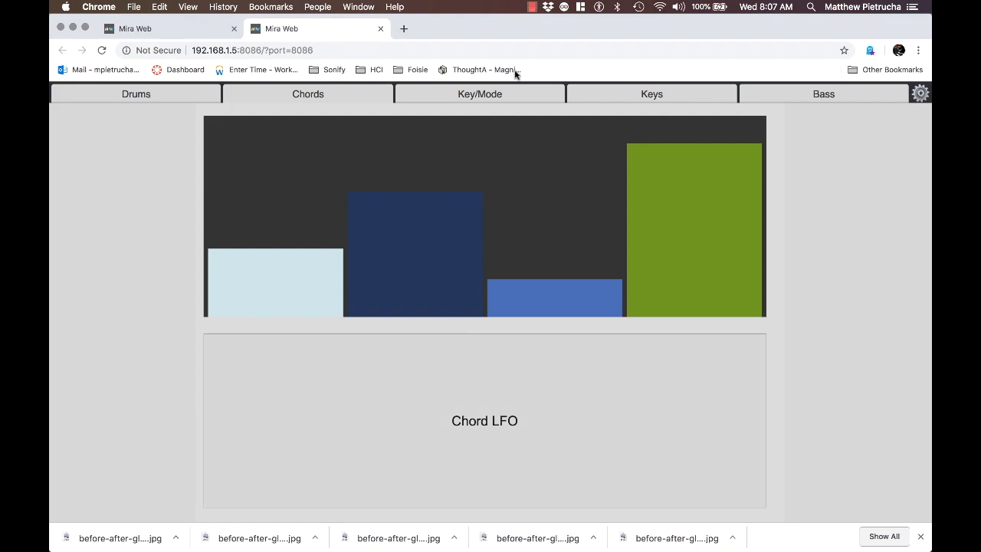
left_click(135, 93)
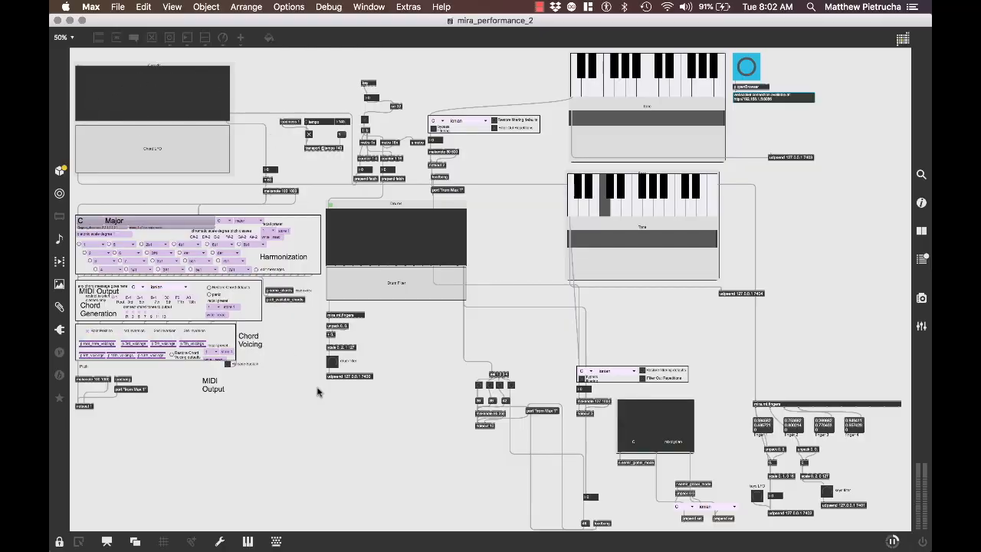
mouse_move(441, 457)
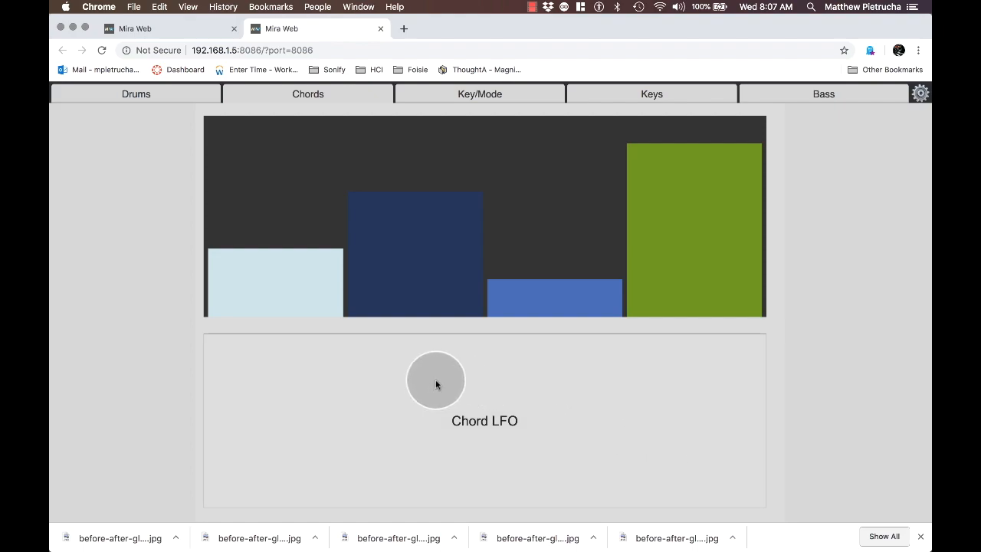
Step: Show the Drums page with its step bars, then the mira_perform_filter Max device over the Live set
left_click(135, 93)
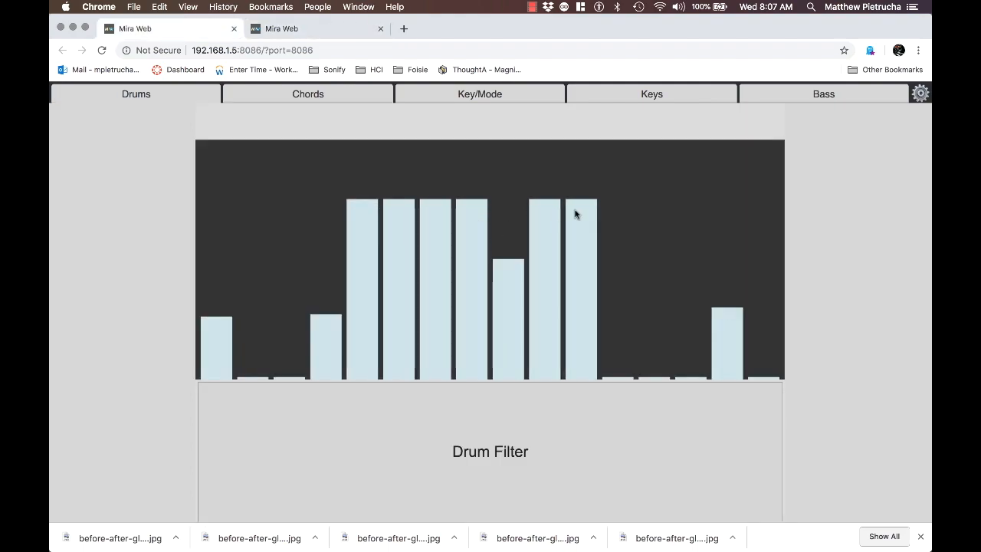
left_click(650, 94)
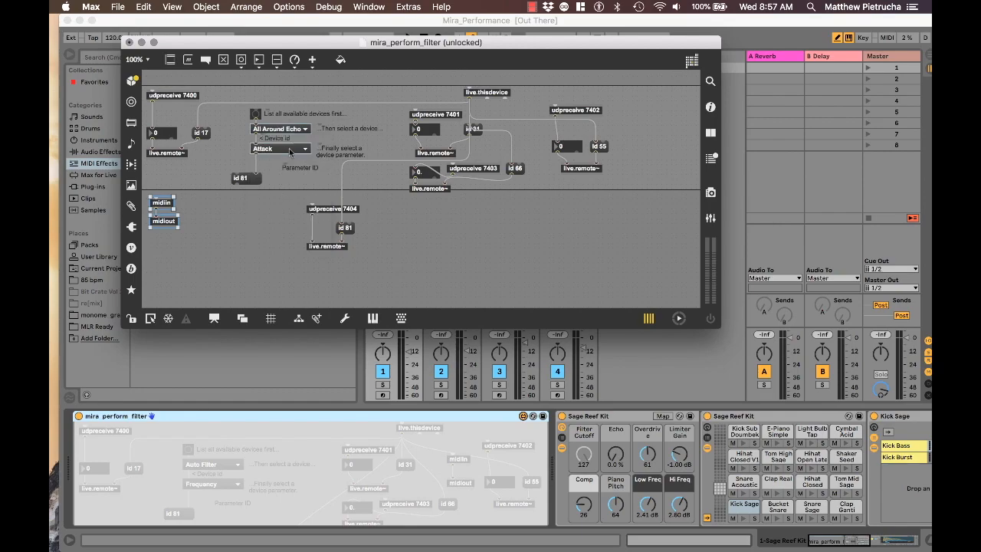
left_click(279, 147)
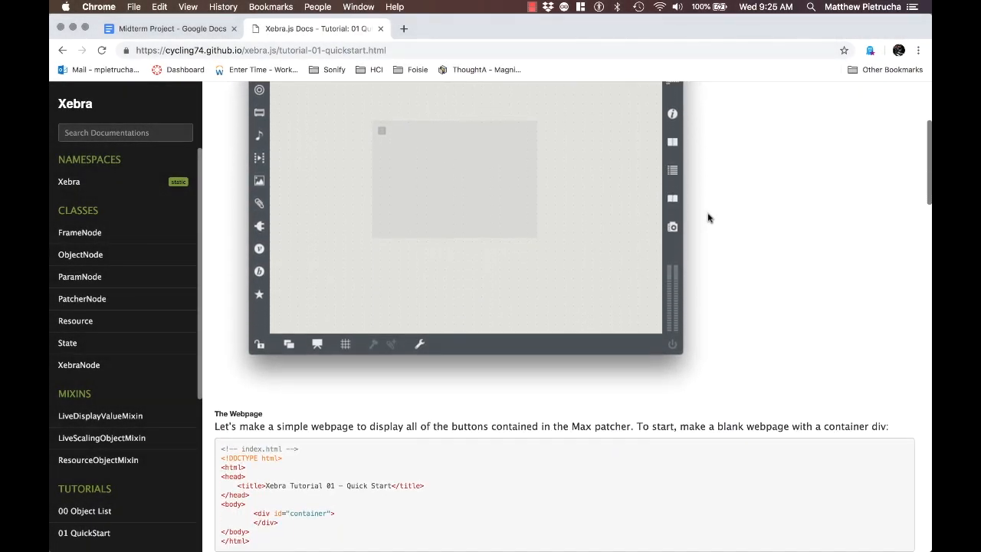
Step: Scroll Tutorial 01 QuickStart through its index.html code down to the example patch with four note buttons
scroll("down", 3)
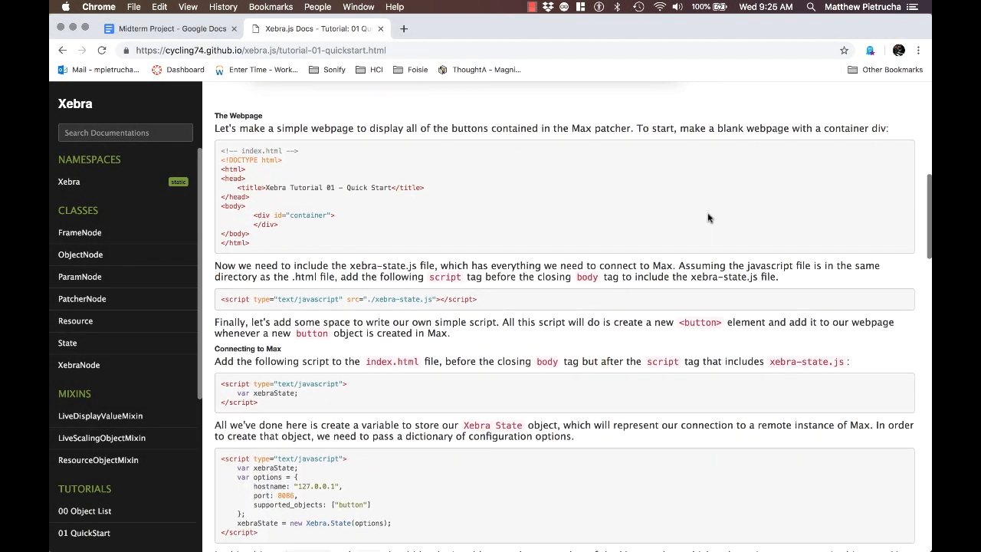
scroll("down", 3)
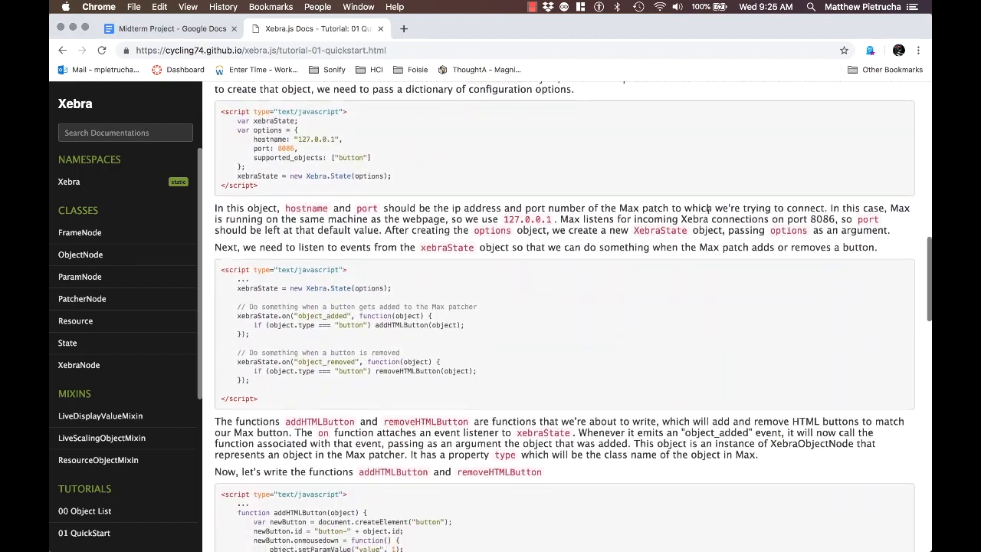
scroll("down", 3)
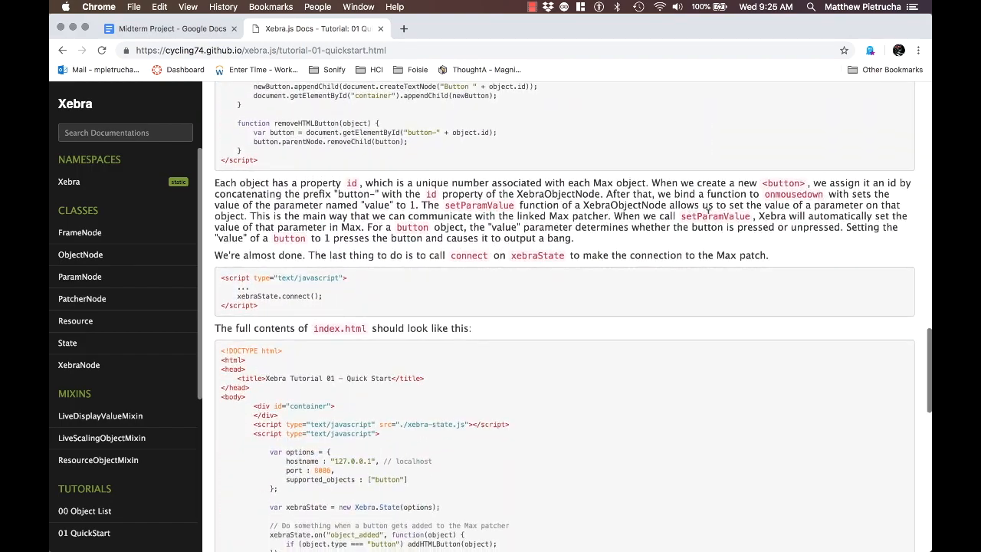
scroll("down", 3)
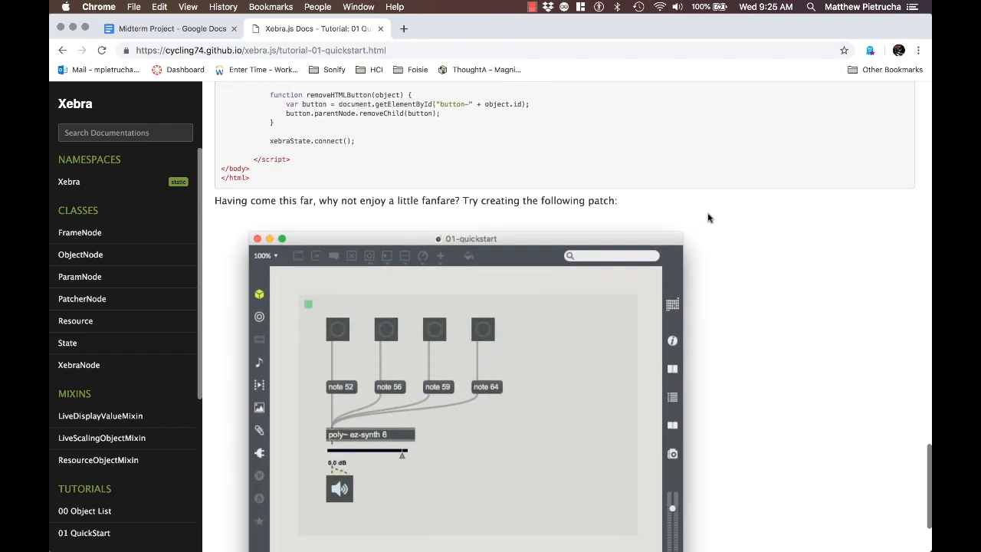
left_click(531, 6)
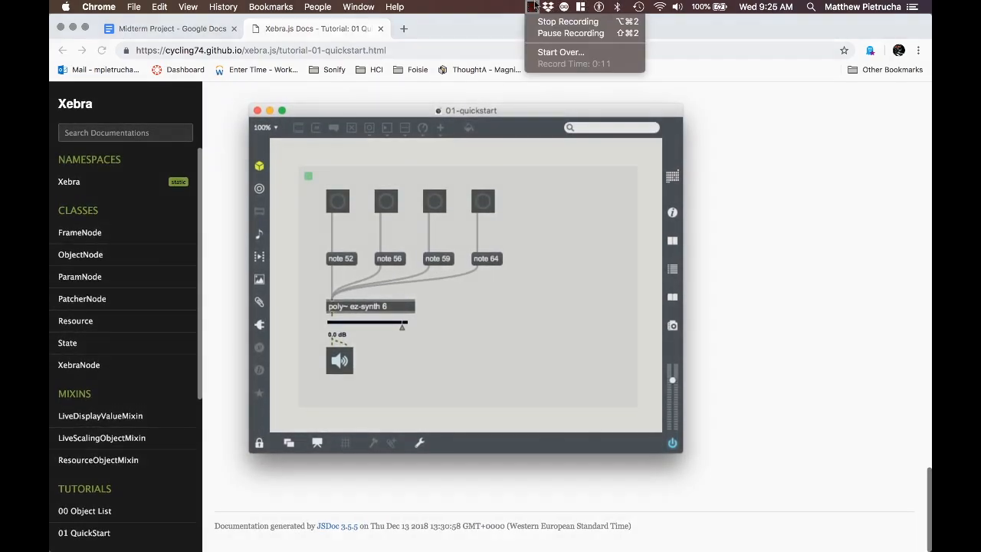